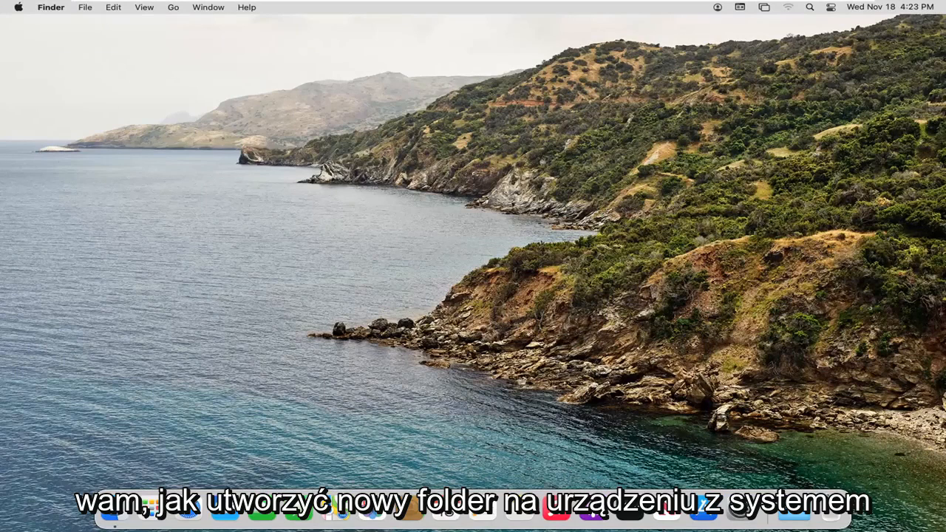
pyautogui.moveTo(501, 229)
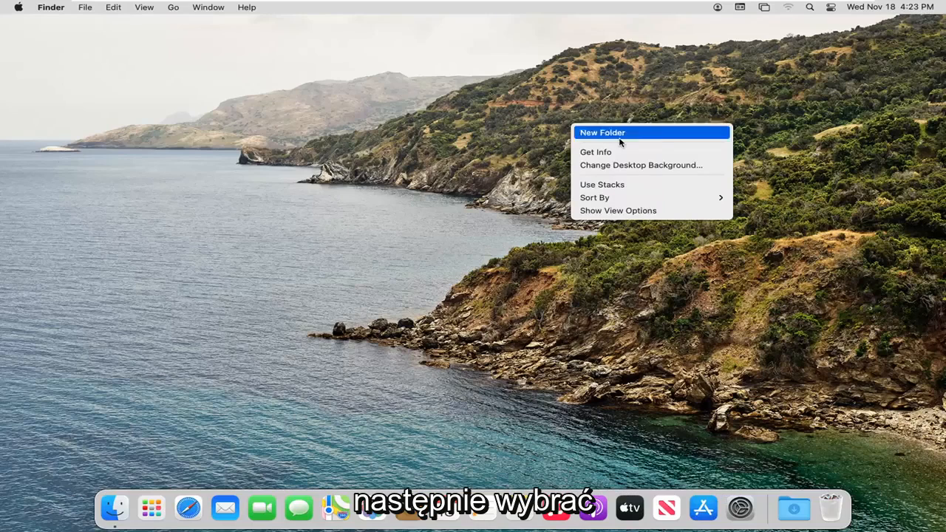
# - Create a new folder named New Folder on the desktop from the shortcut menu
pyautogui.click(603, 133)
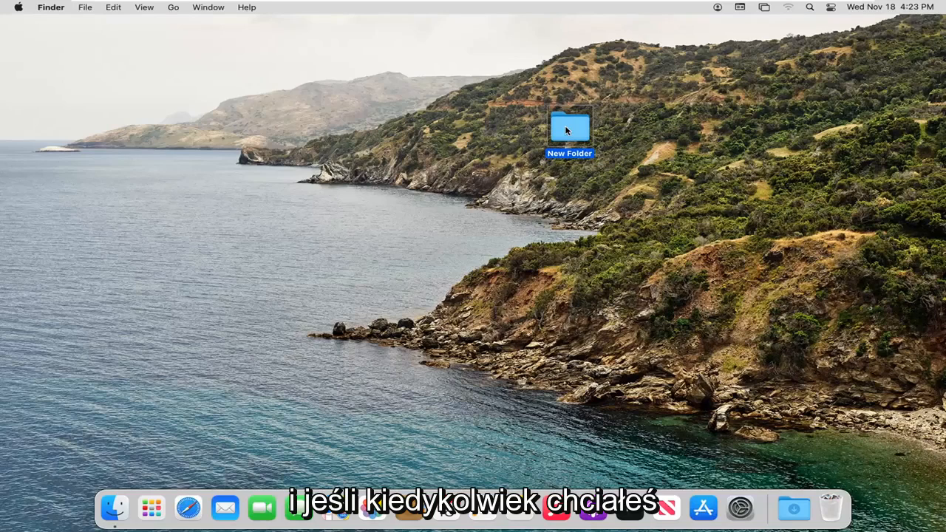
# - View the empty contents of New Folder in a Finder window
pyautogui.doubleClick(569, 125)
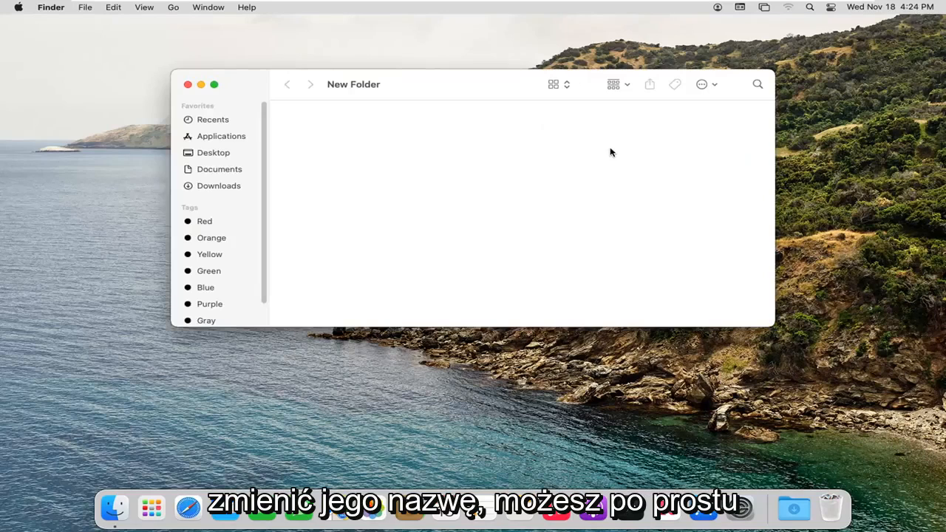
pyautogui.moveTo(371, 172)
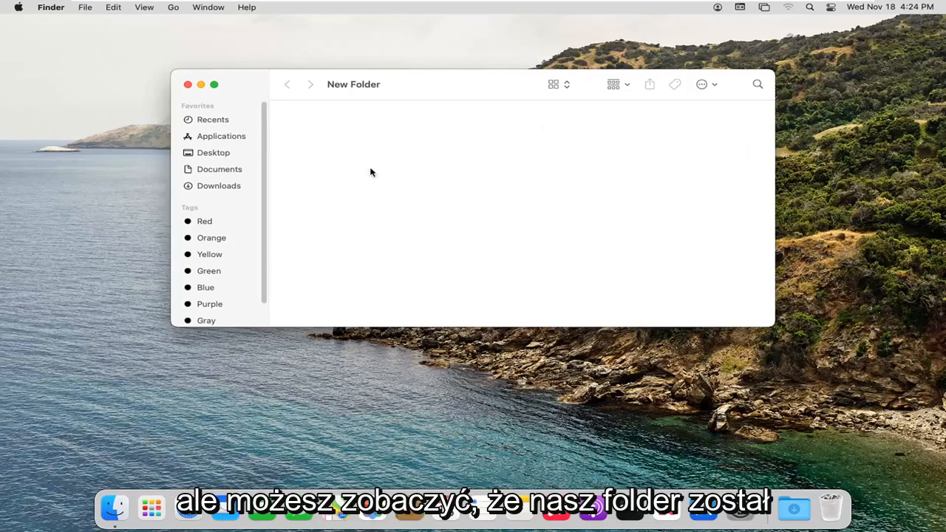
pyautogui.moveTo(391, 171)
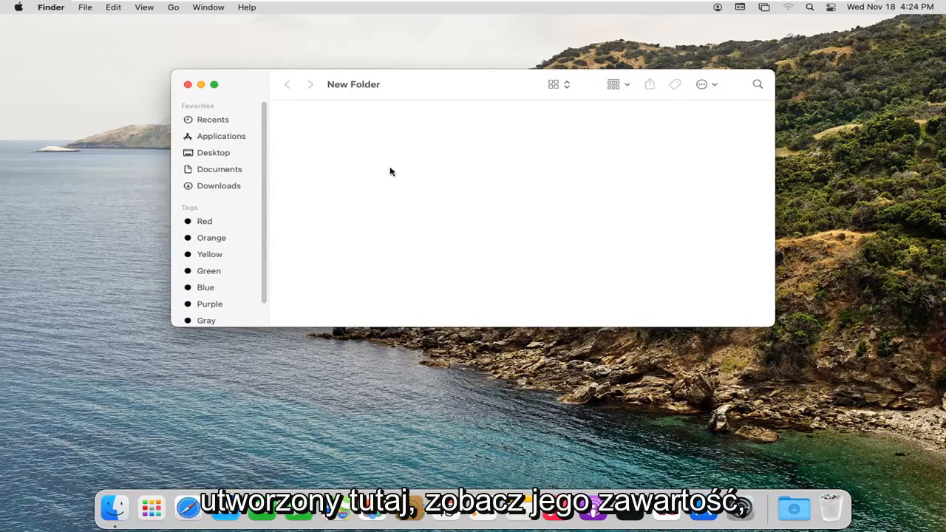
pyautogui.moveTo(557, 118)
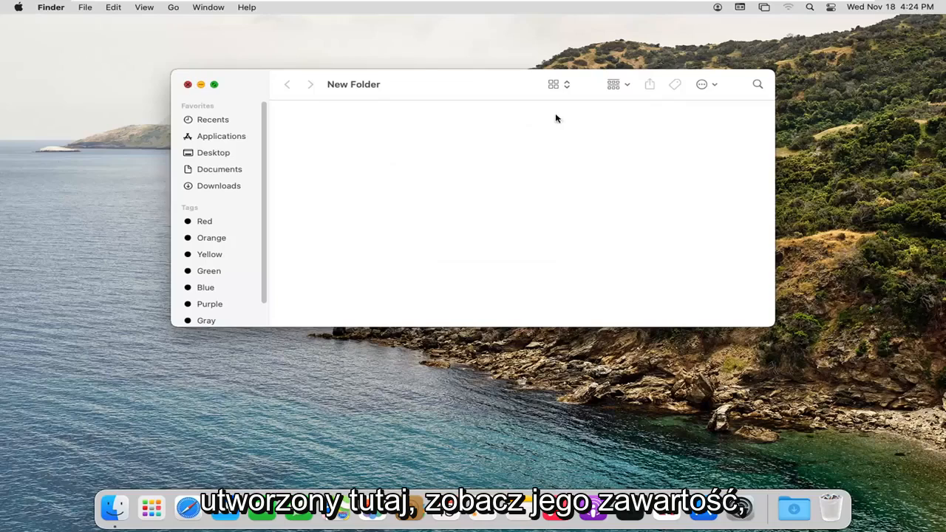
# - Close the empty window and show New Folder's shortcut menu with rename and tag options
pyautogui.click(188, 84)
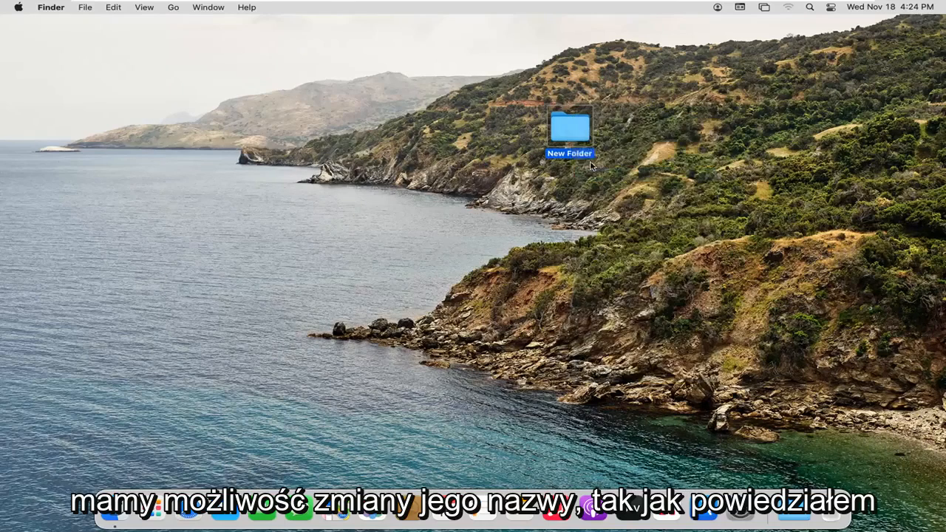
pyautogui.rightClick(569, 133)
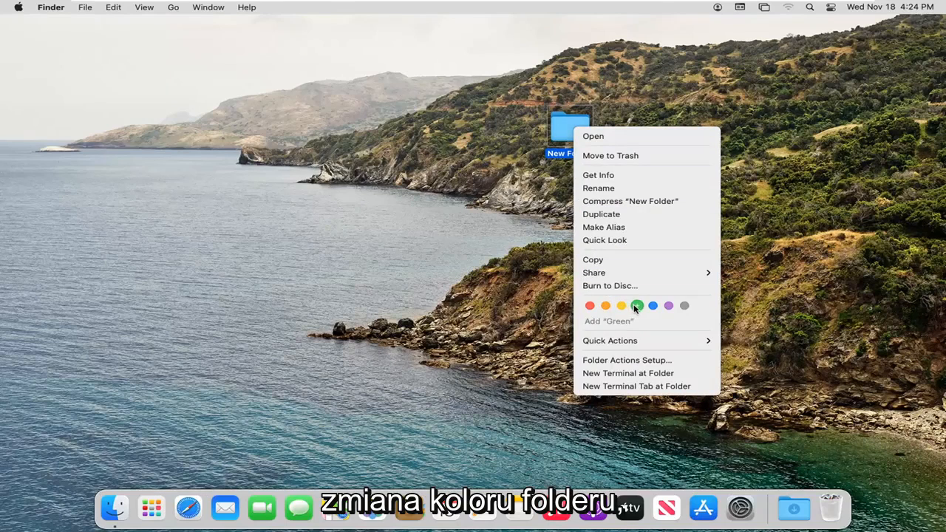
pyautogui.moveTo(609, 215)
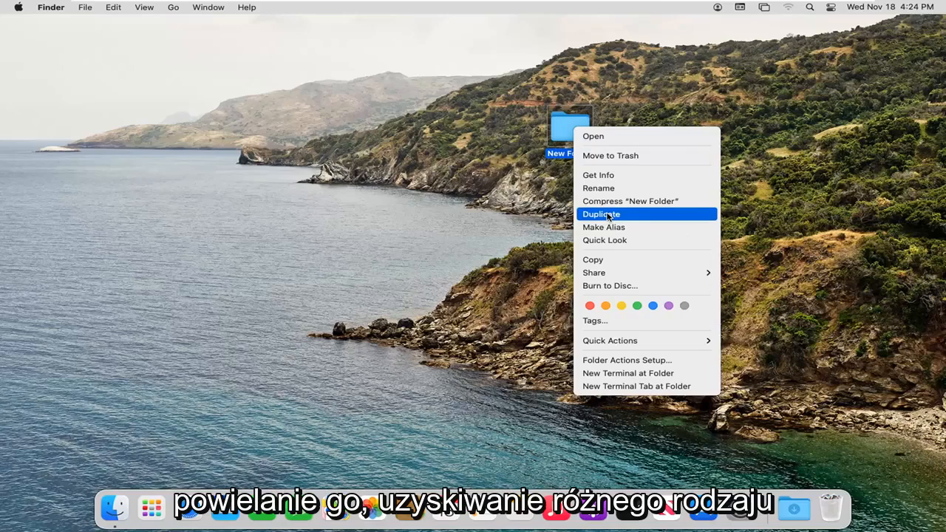
pyautogui.moveTo(599, 175)
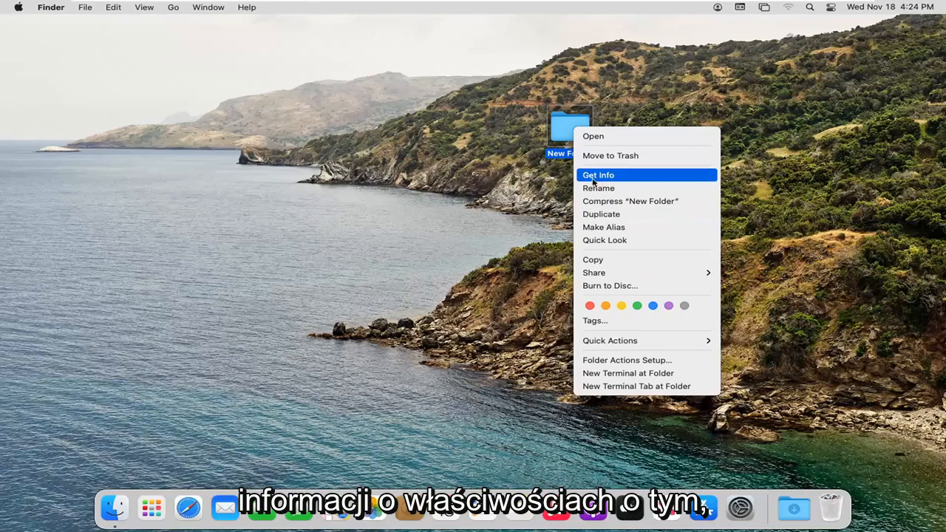
pyautogui.moveTo(597, 174)
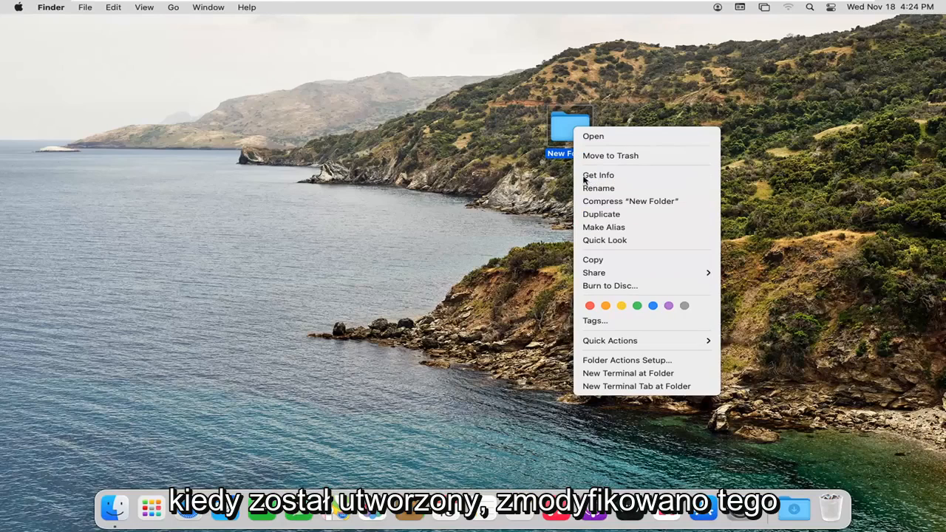